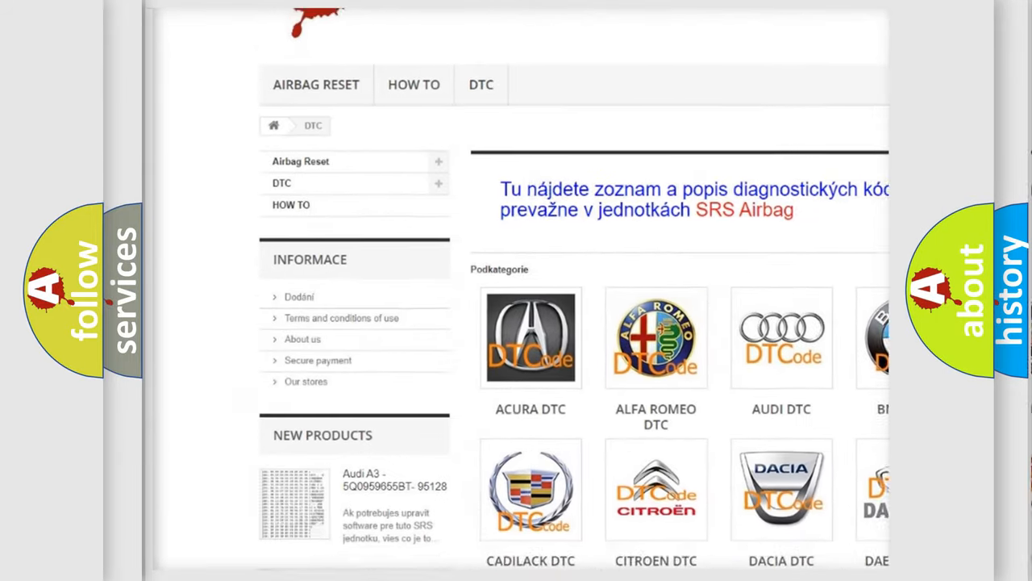
{"action": "scroll", "scroll_direction": "down", "scroll_amount": 3}
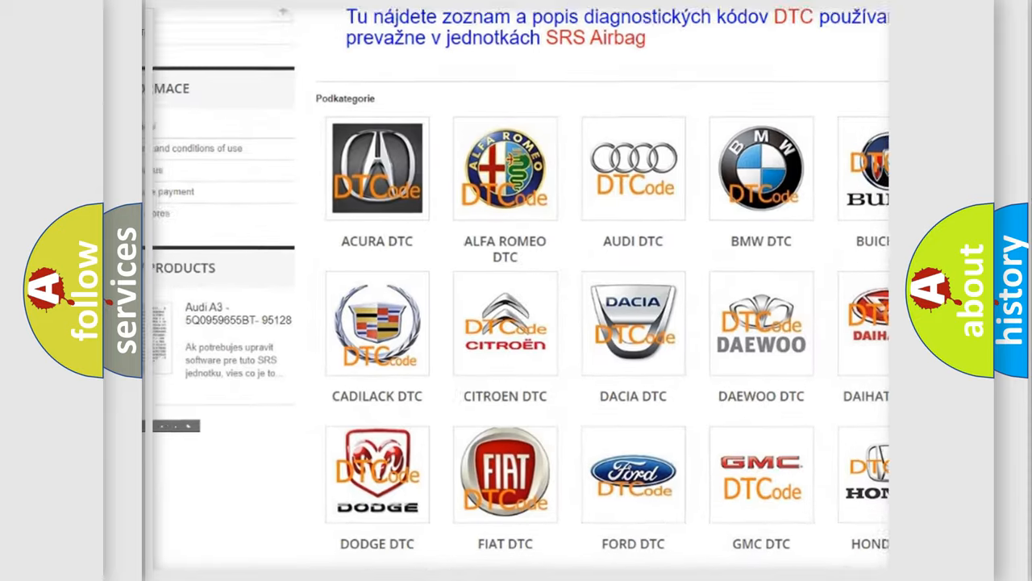
{"action": "scroll", "scroll_direction": "down", "scroll_amount": 3}
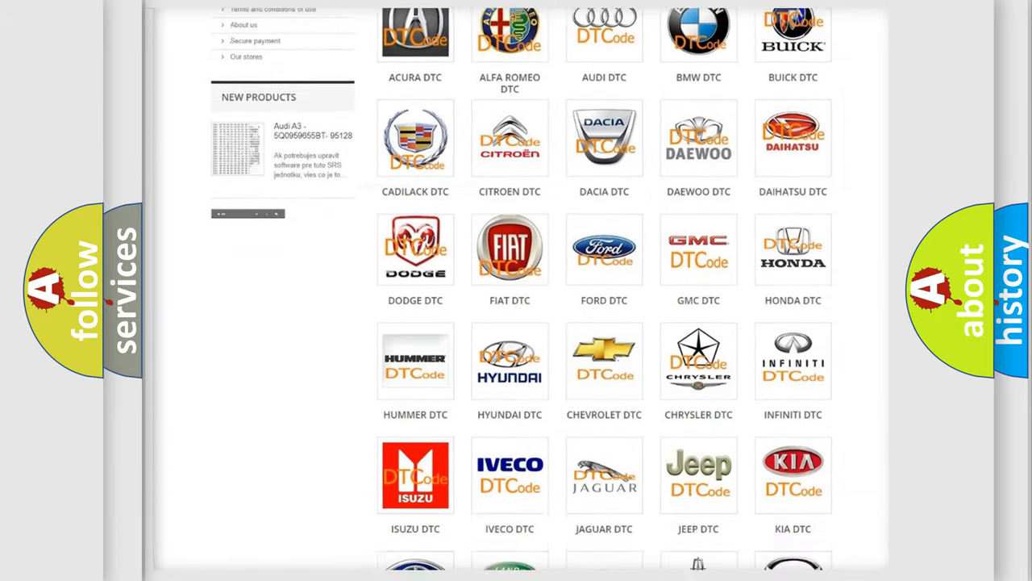